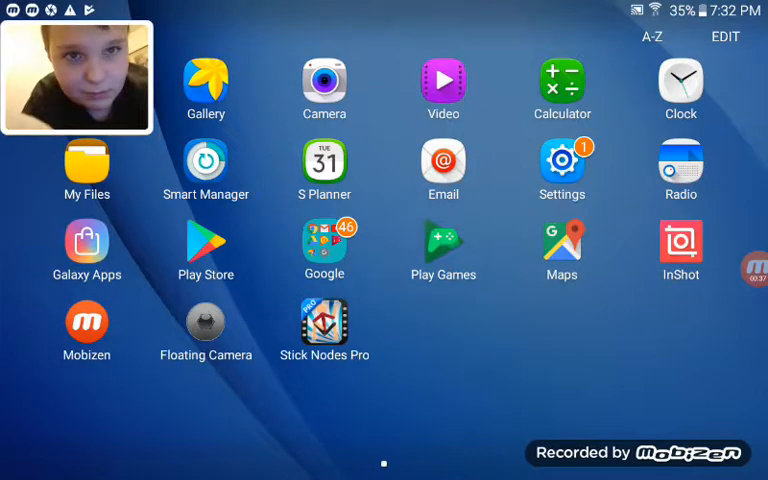
Open Floating Camera, reach Camera Settings and set Preview Size larger, then back to moderate
{"action": "left_click", "coordinate": [204, 326]}
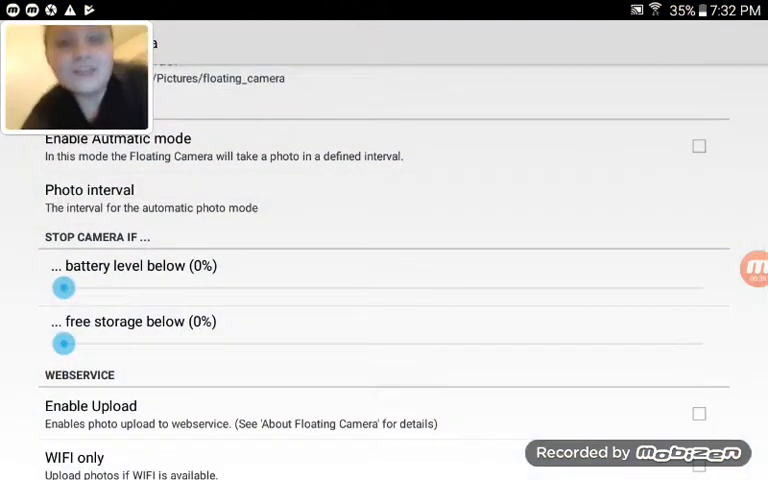
{"action": "scroll", "scroll_direction": "down", "scroll_amount": 3}
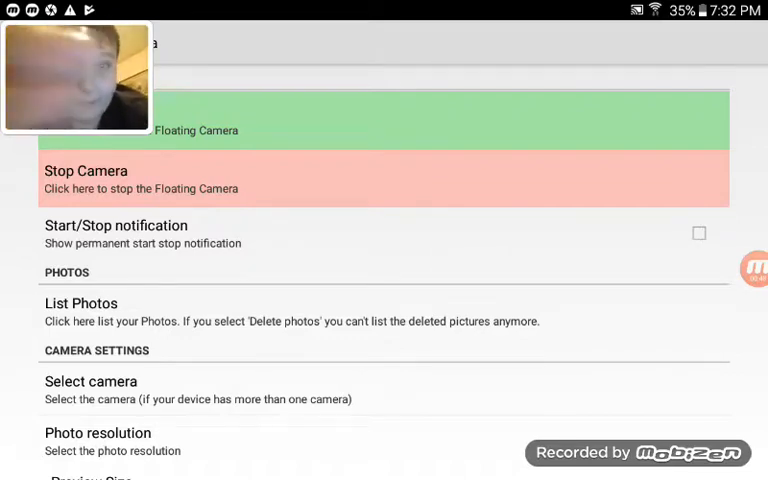
{"action": "scroll", "scroll_direction": "down", "scroll_amount": 3}
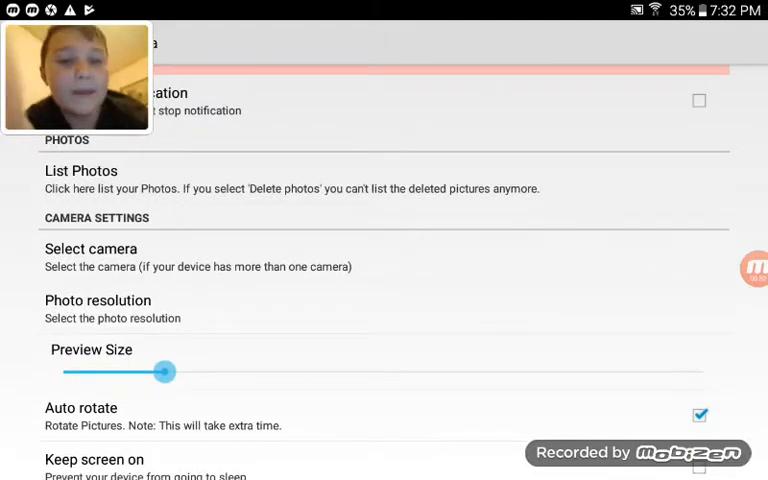
{"action": "left_click_drag", "start_coordinate": [164, 372], "coordinate": [372, 376]}
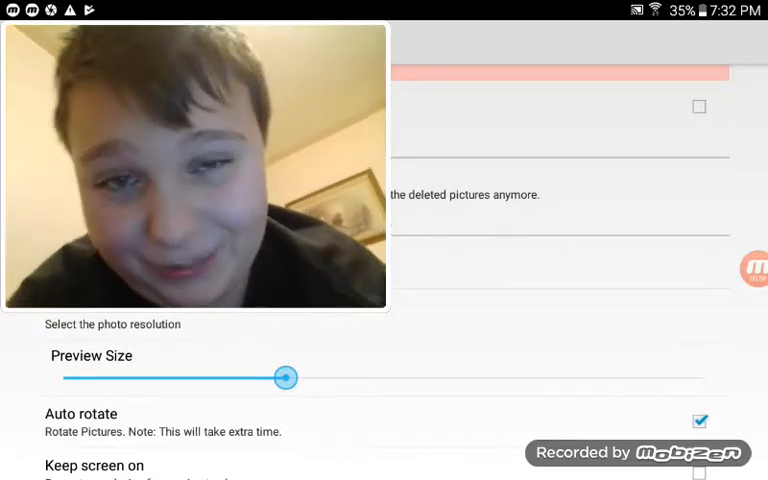
{"action": "left_click_drag", "start_coordinate": [284, 378], "coordinate": [158, 378]}
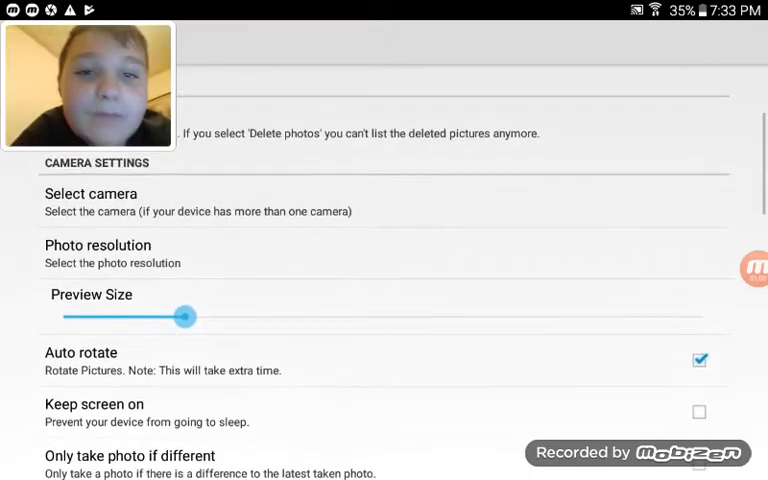
{"action": "scroll", "scroll_direction": "down", "scroll_amount": 3}
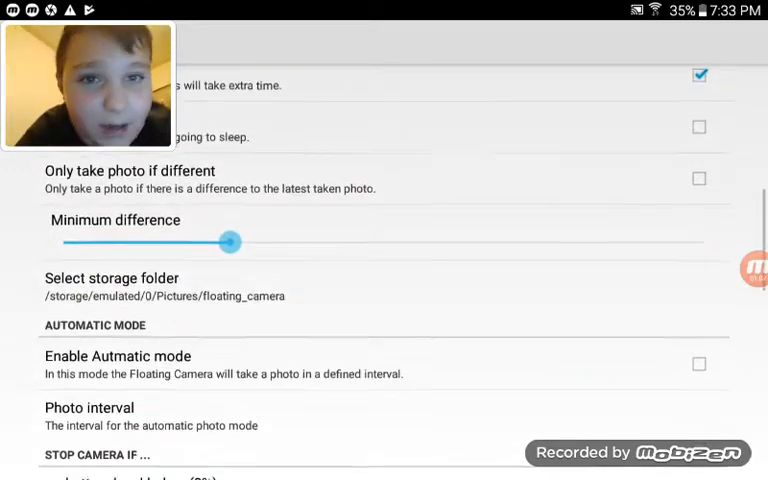
{"action": "scroll", "scroll_direction": "down", "scroll_amount": 3}
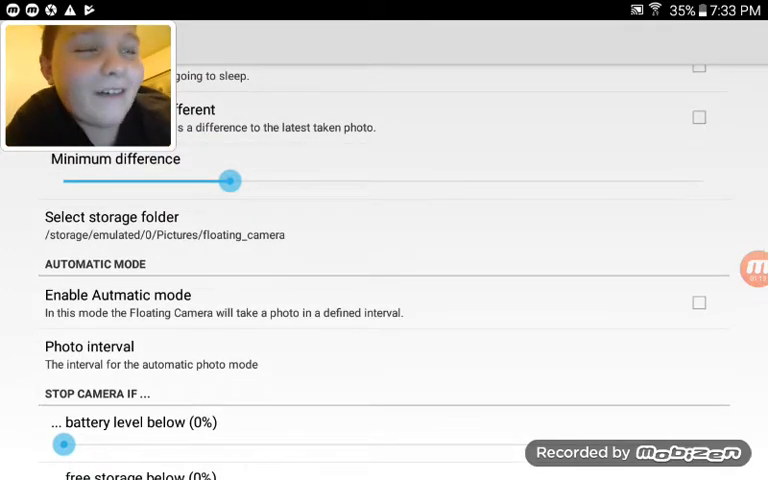
{"action": "scroll", "scroll_direction": "down", "scroll_amount": 3}
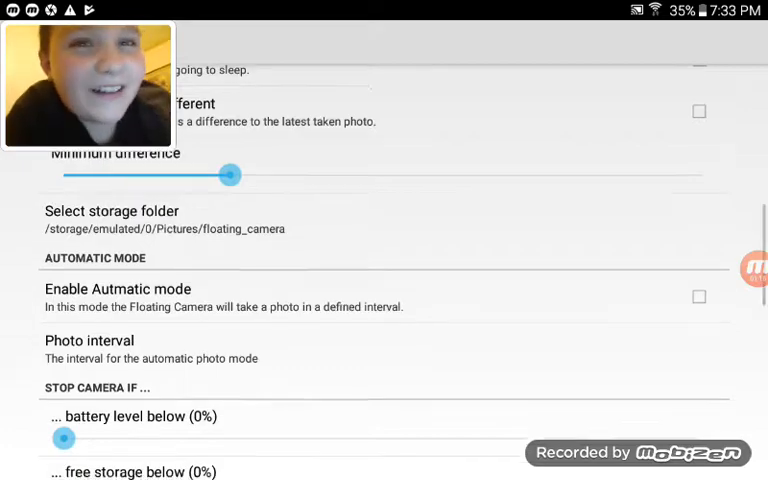
{"action": "scroll", "scroll_direction": "down", "scroll_amount": 3}
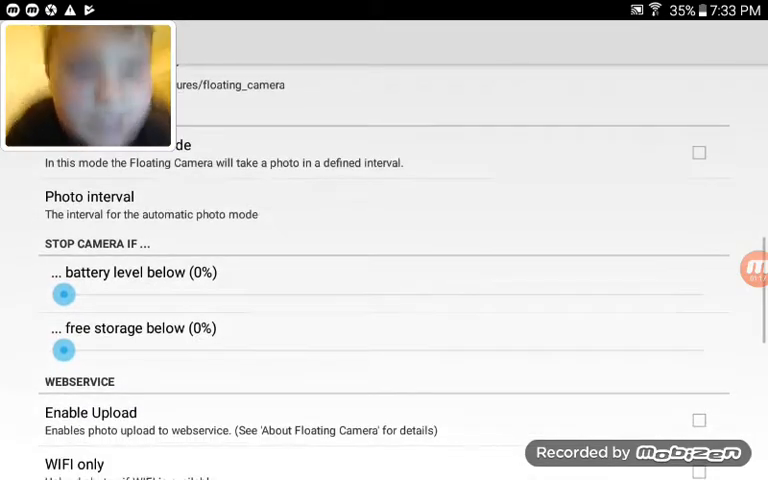
{"action": "scroll", "scroll_direction": "down", "scroll_amount": 3}
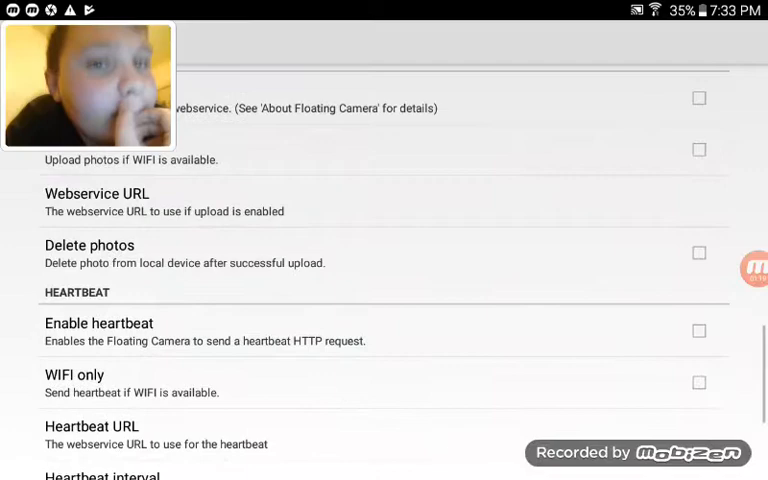
{"action": "scroll", "scroll_direction": "down", "scroll_amount": 3}
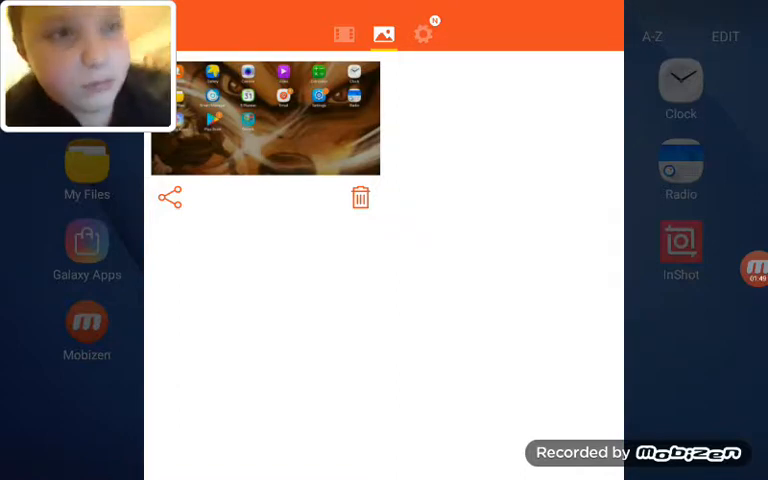
Close Mobizen's recordings list and use the floating bubble, landing in InShot
{"action": "left_click", "coordinate": [424, 34]}
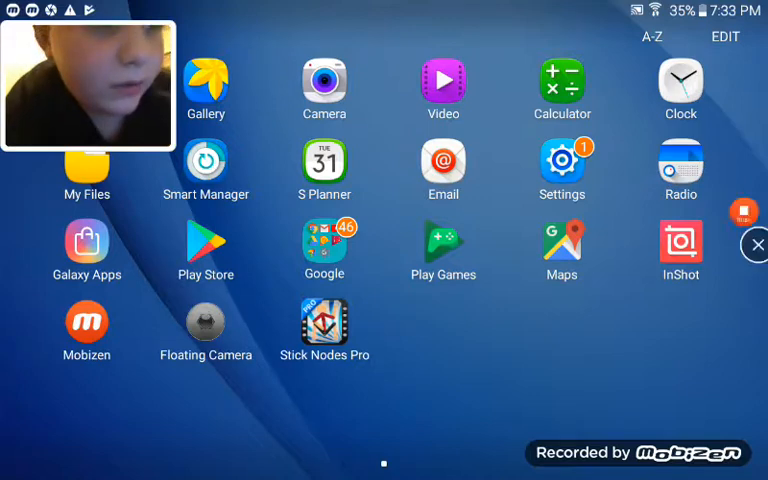
{"action": "left_click", "coordinate": [740, 216]}
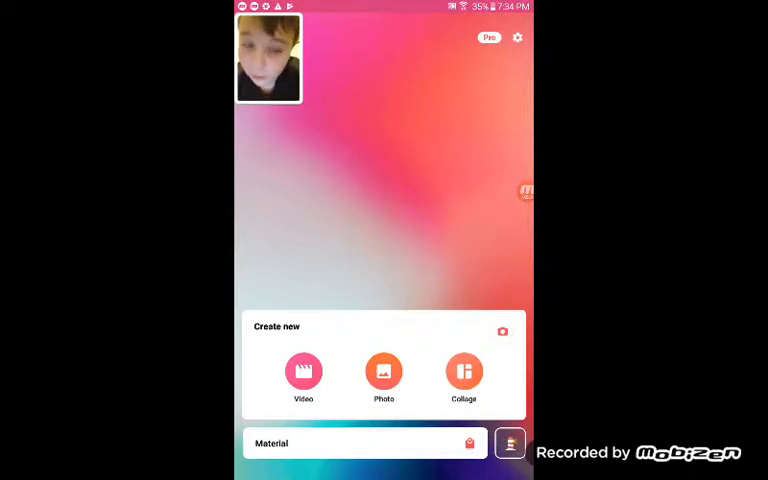
Start a new Collage project from InShot's Create new screen
{"action": "left_click", "coordinate": [464, 372]}
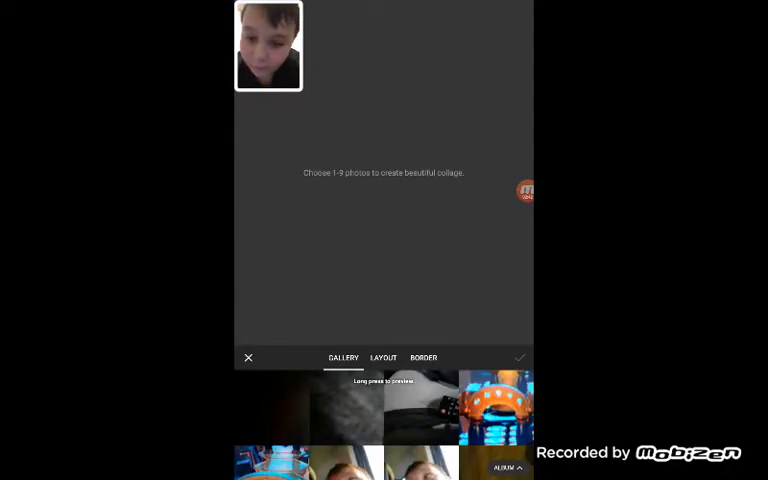
Browse the collage Gallery tab and select photos for the collage
{"action": "scroll", "scroll_direction": "down", "scroll_amount": 3}
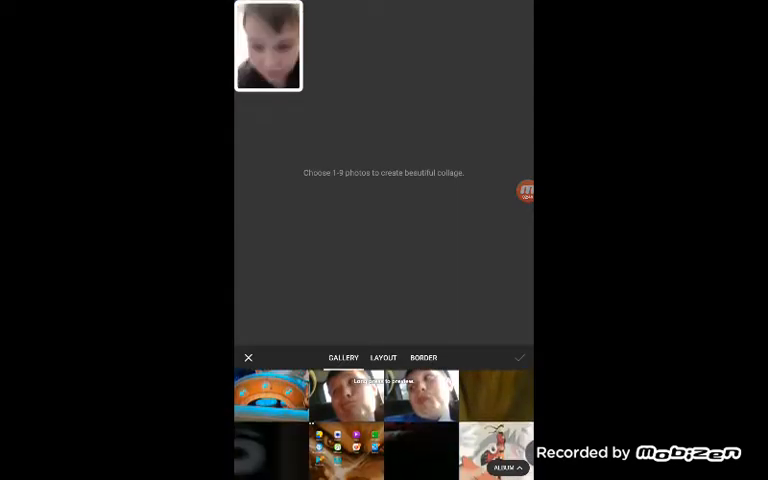
{"action": "left_click", "coordinate": [344, 394]}
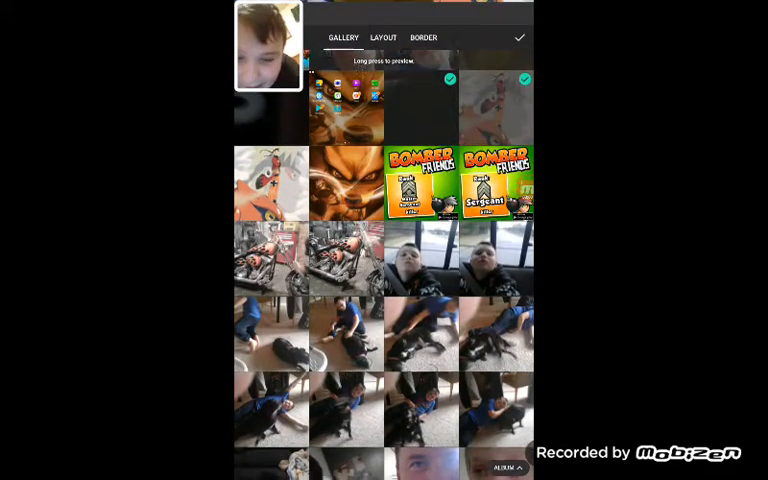
{"action": "scroll", "scroll_direction": "down", "scroll_amount": 3}
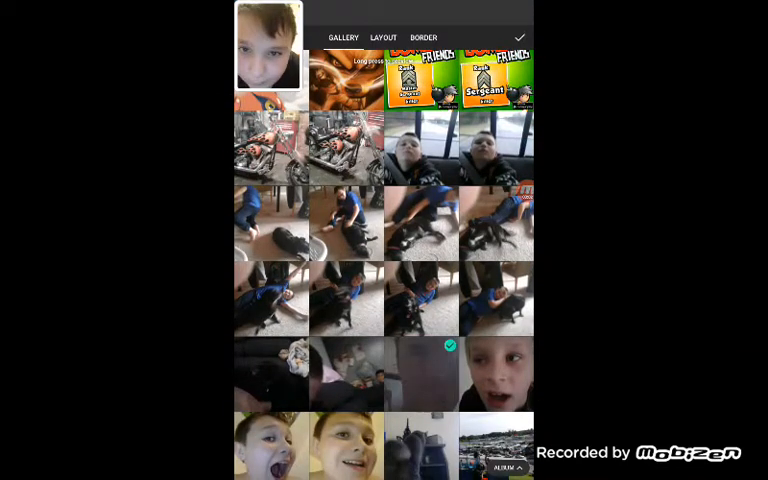
{"action": "scroll", "scroll_direction": "down", "scroll_amount": 3}
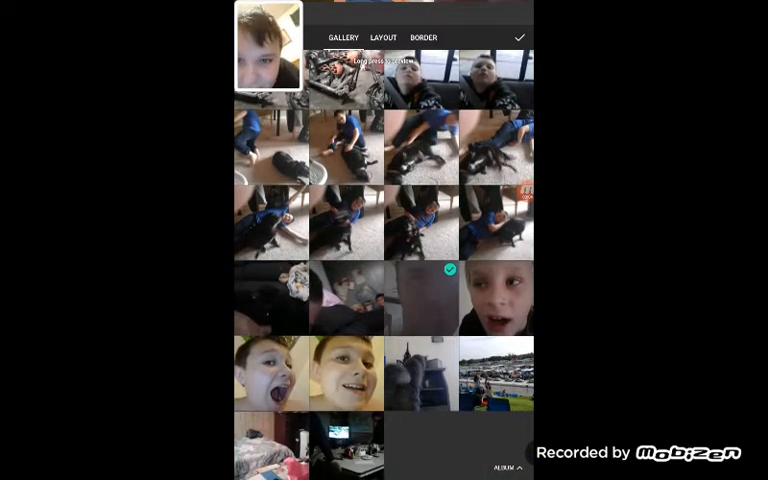
{"action": "scroll", "scroll_direction": "down", "scroll_amount": 3}
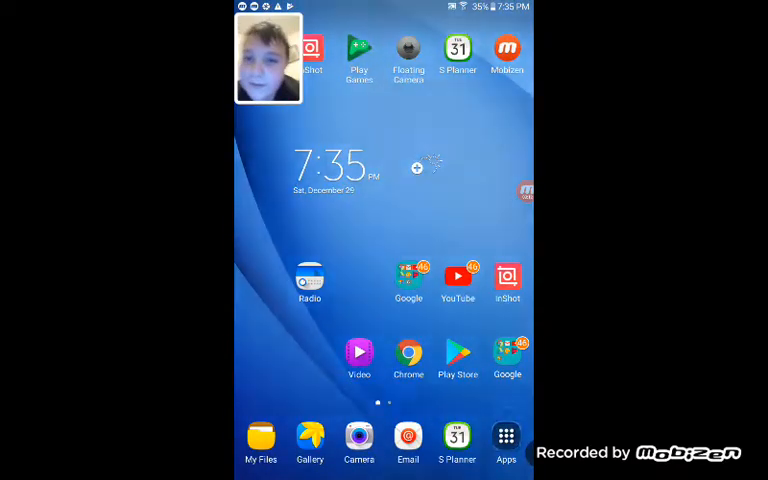
Open the tablet's app drawer listing InShot, Mobizen and Floating Camera
{"action": "left_click", "coordinate": [506, 436]}
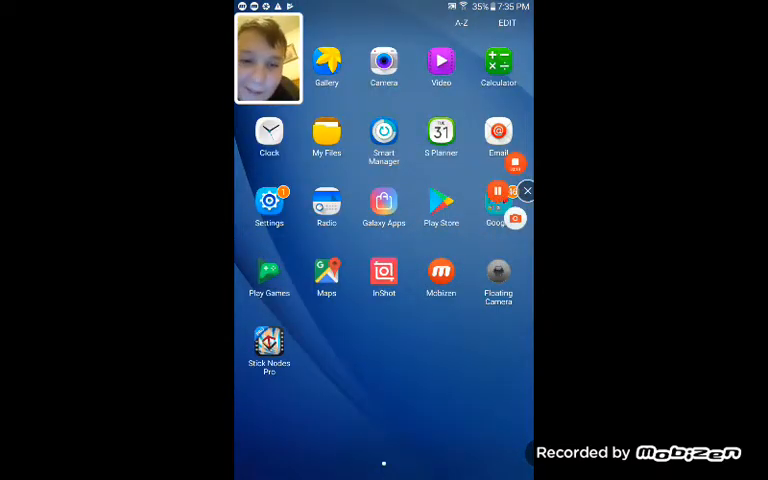